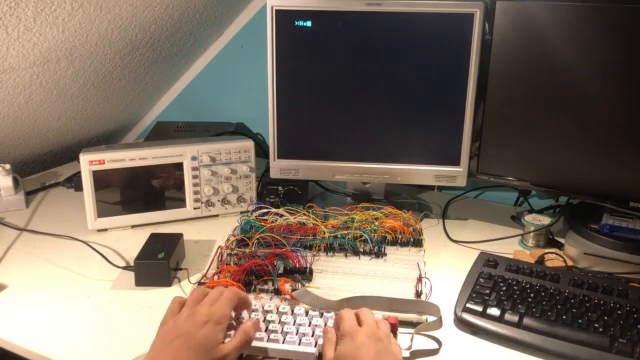
type("Hello World!")
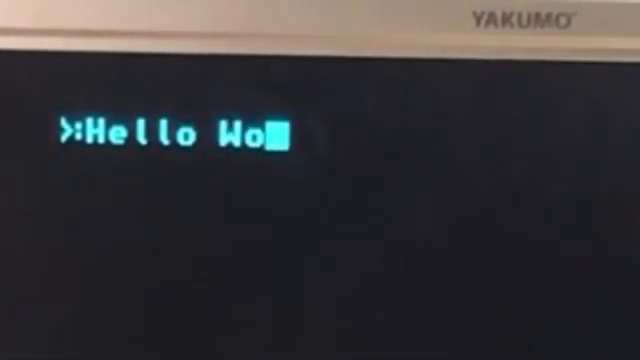
type("rld!")
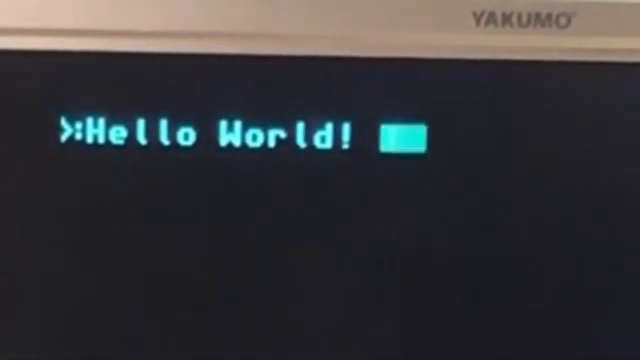